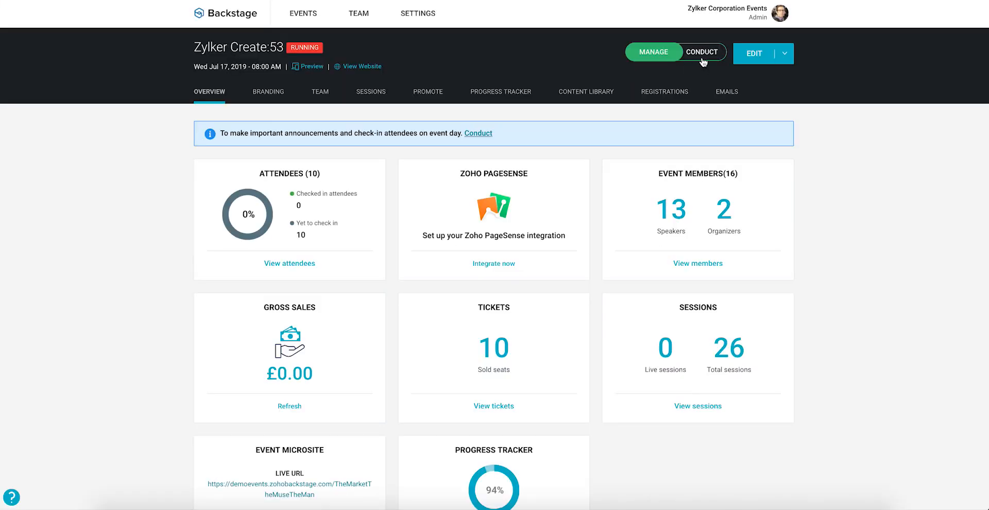
click(702, 53)
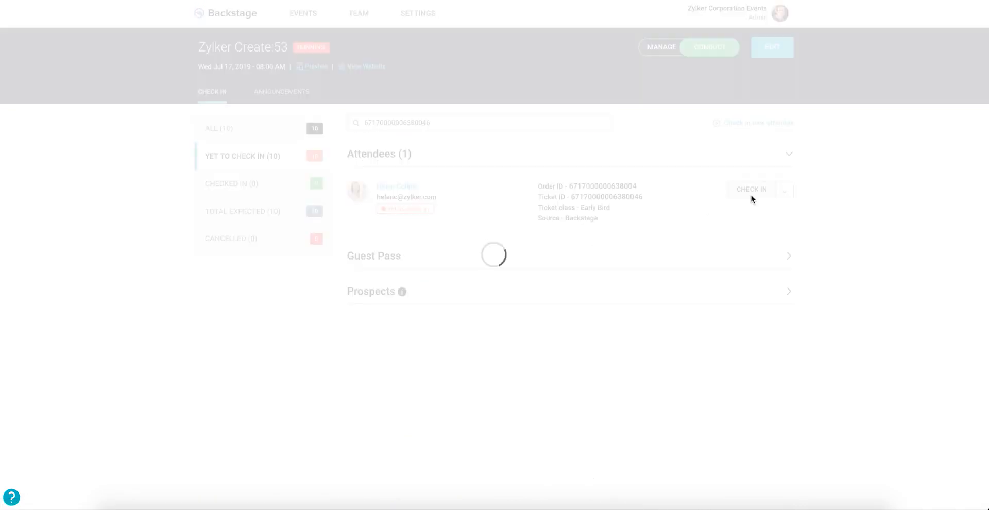
click(751, 190)
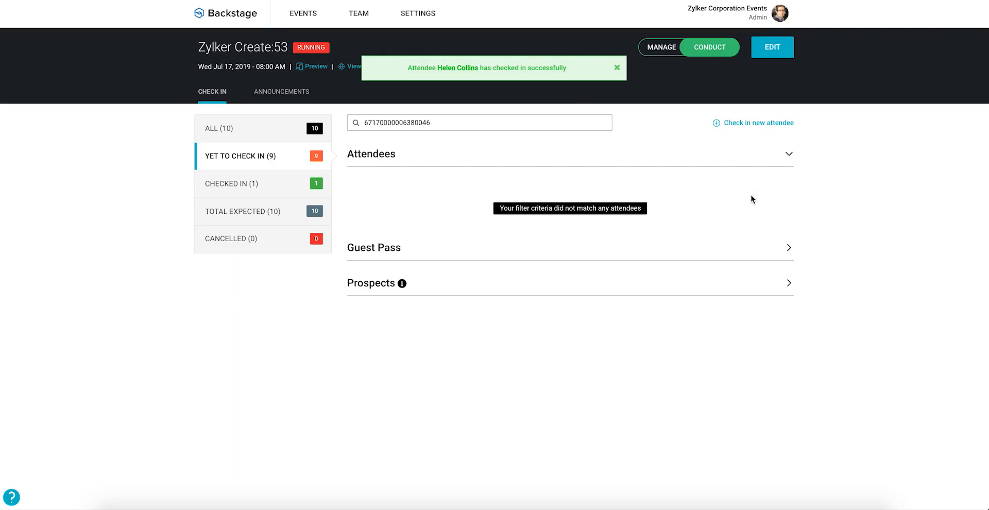
click(616, 68)
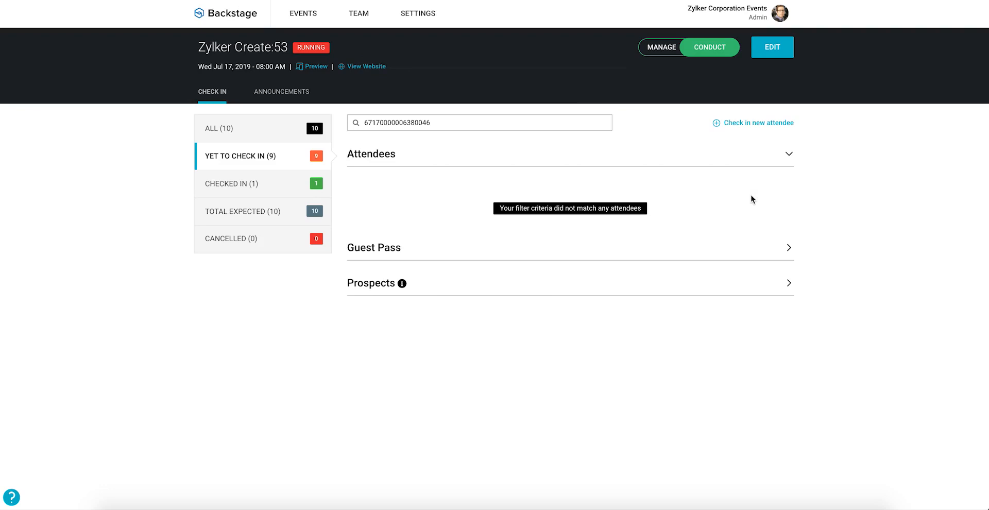
mouse_move(742, 198)
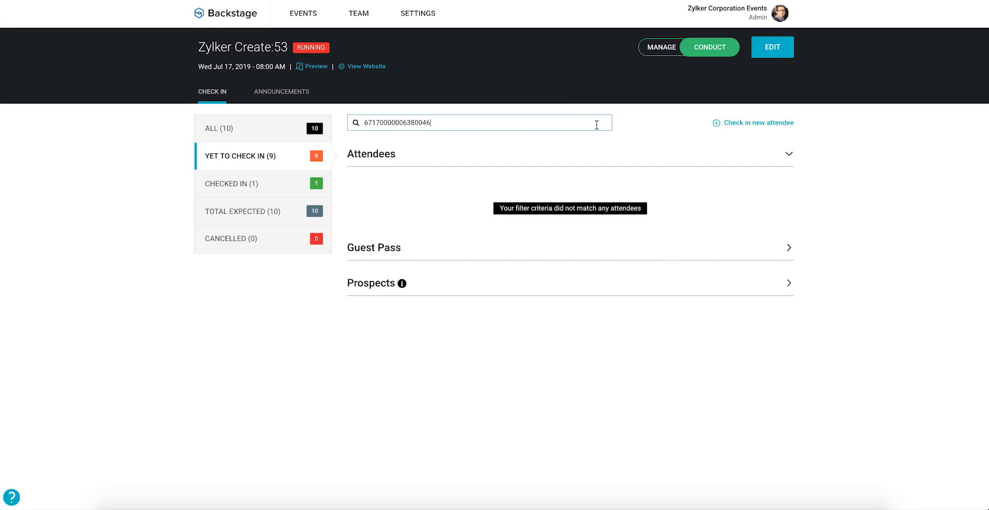
text(Cather)
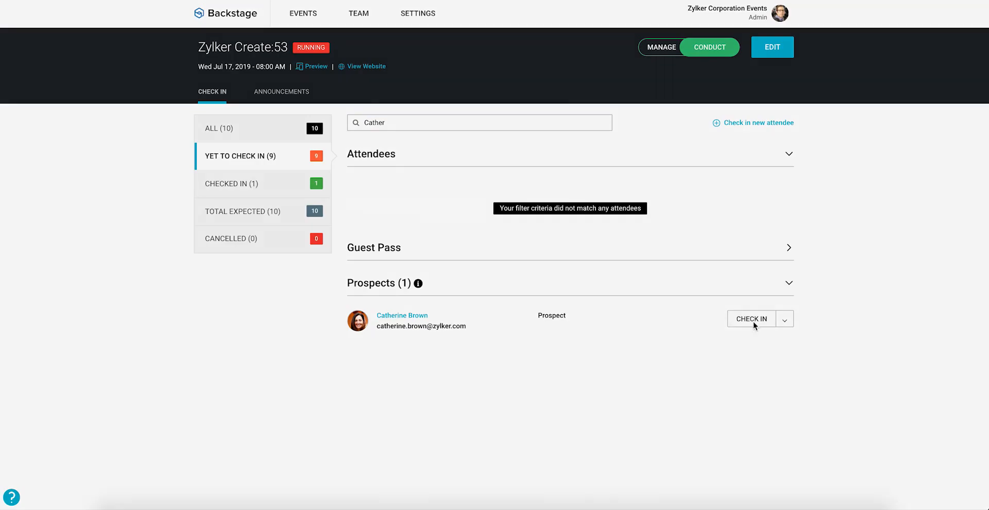
click(751, 320)
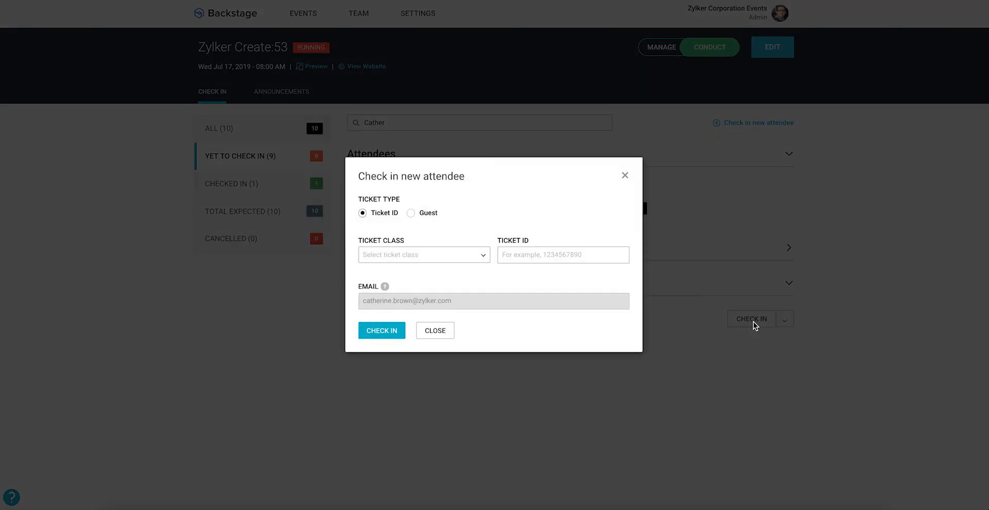
click(563, 254)
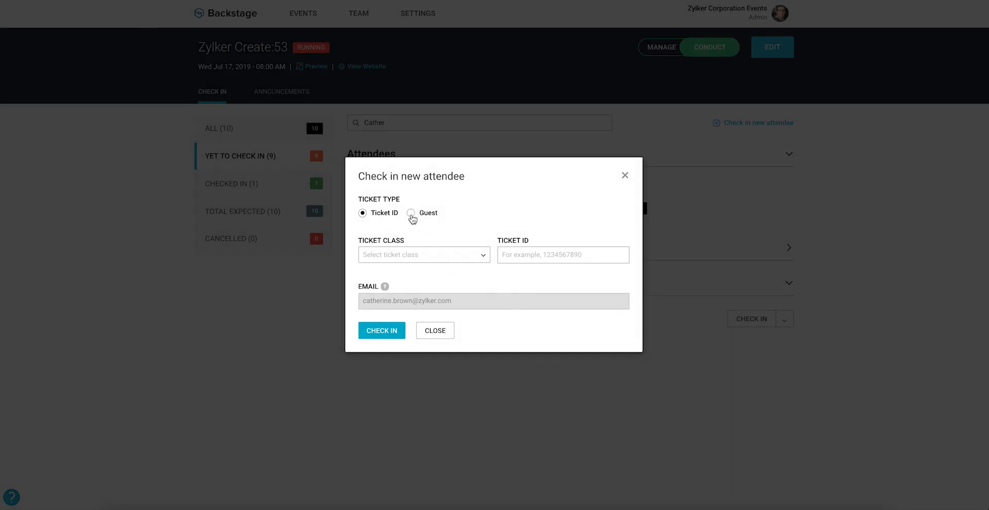
click(411, 213)
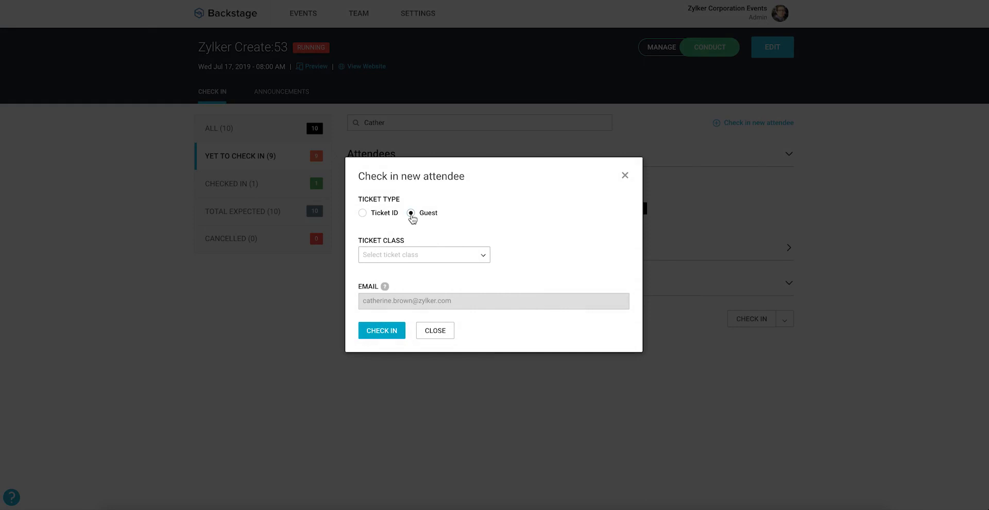
click(425, 254)
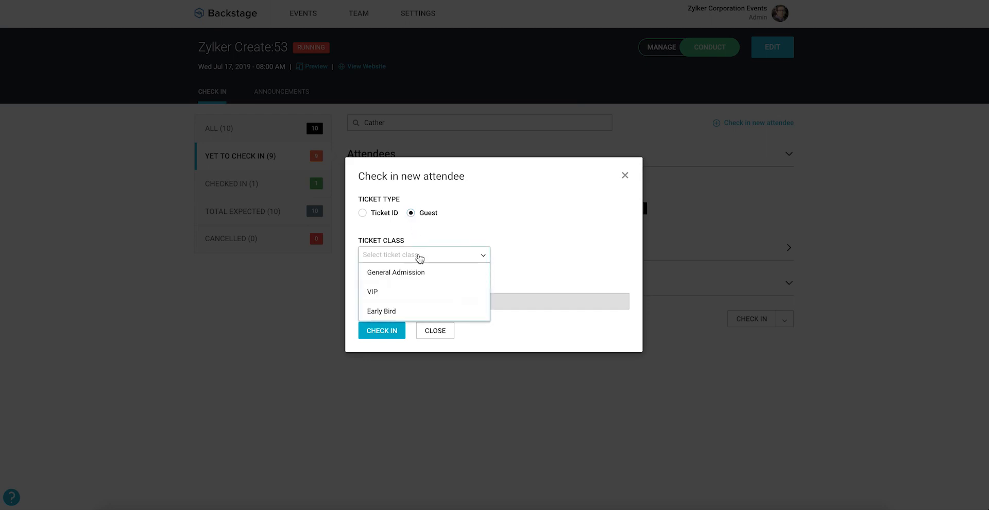
click(396, 272)
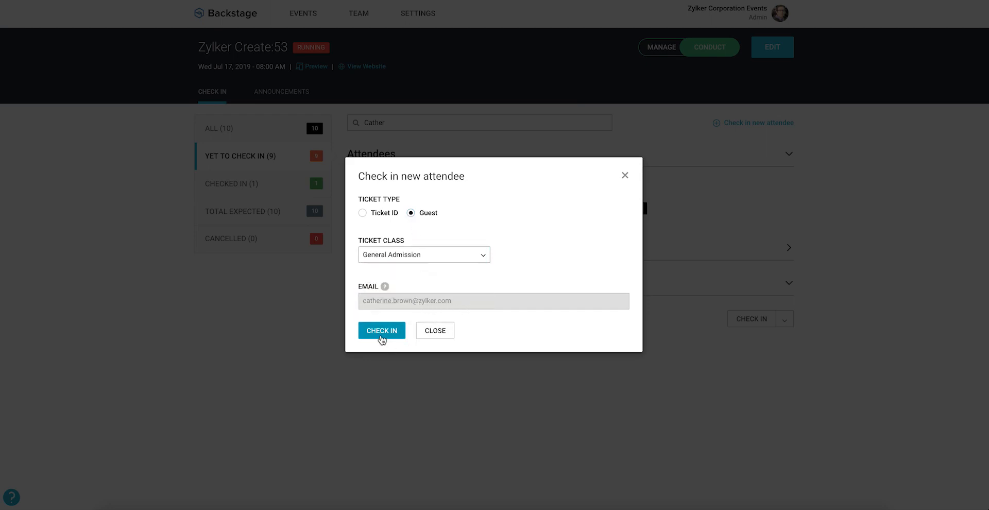
click(382, 331)
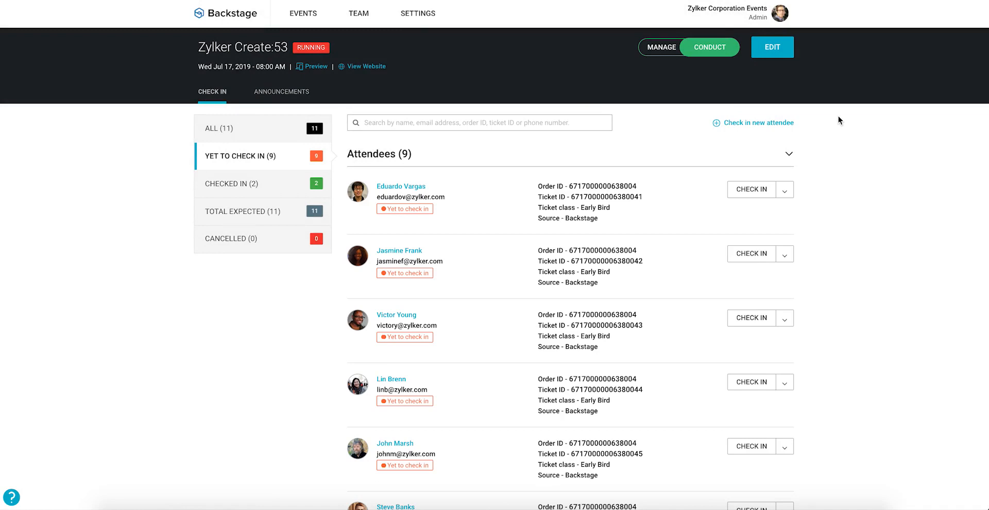
mouse_move(760, 128)
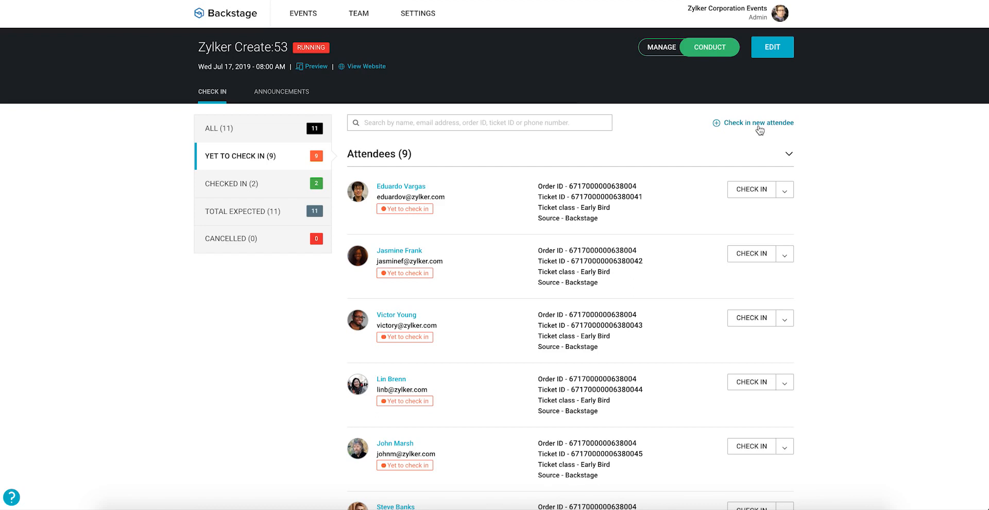
click(758, 123)
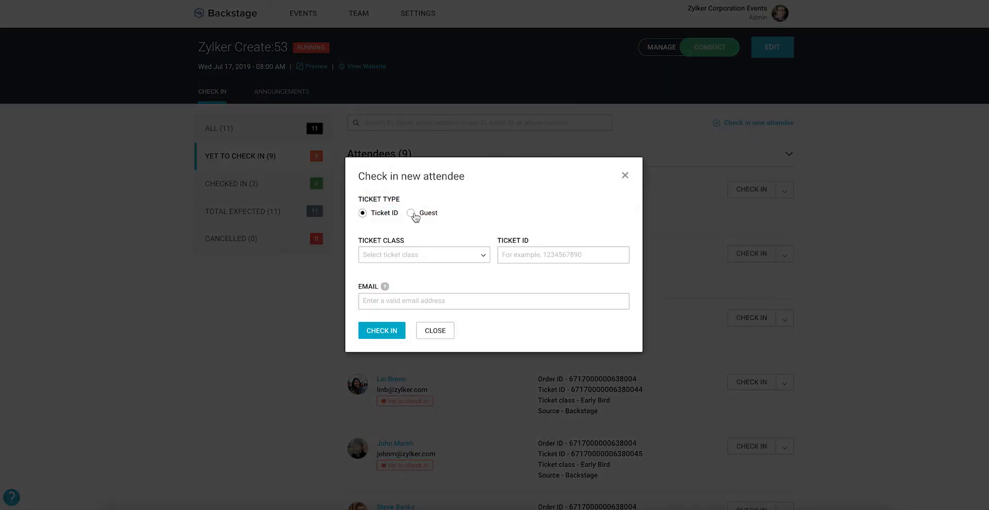
click(410, 213)
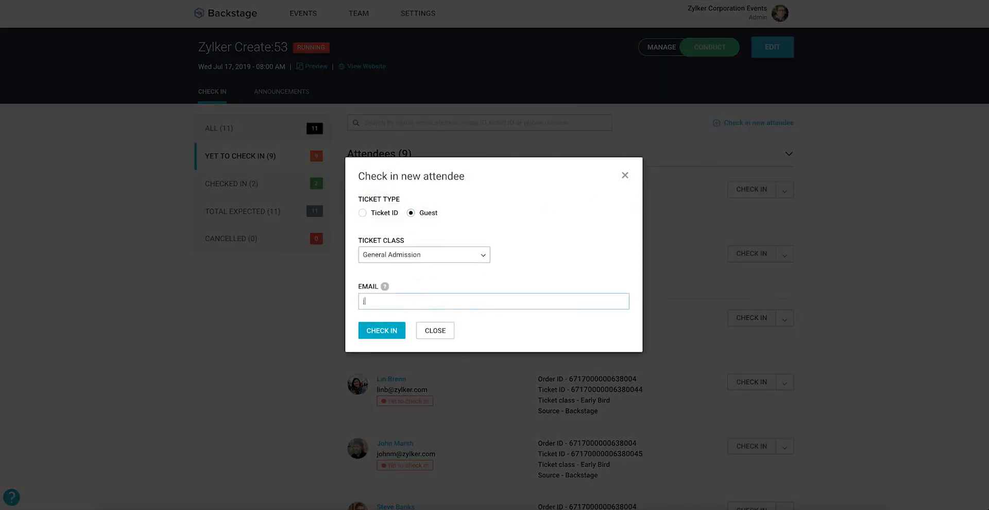
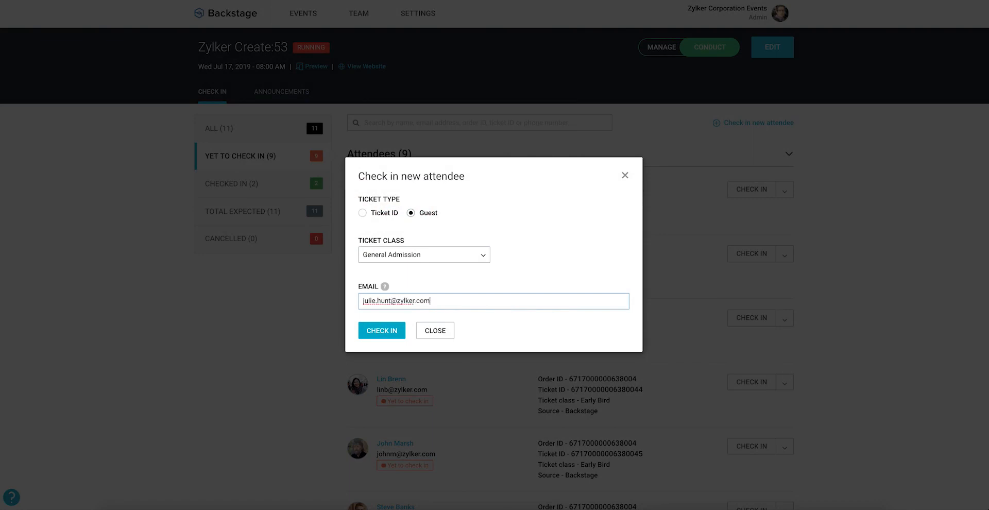
click(382, 331)
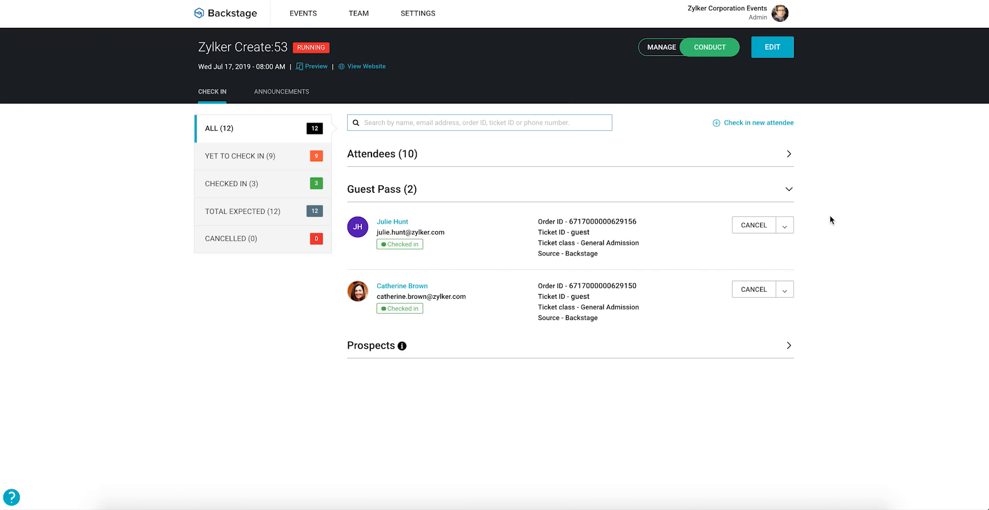
Step: Filter to Yet To Check In and review the nine remaining attendees
click(240, 157)
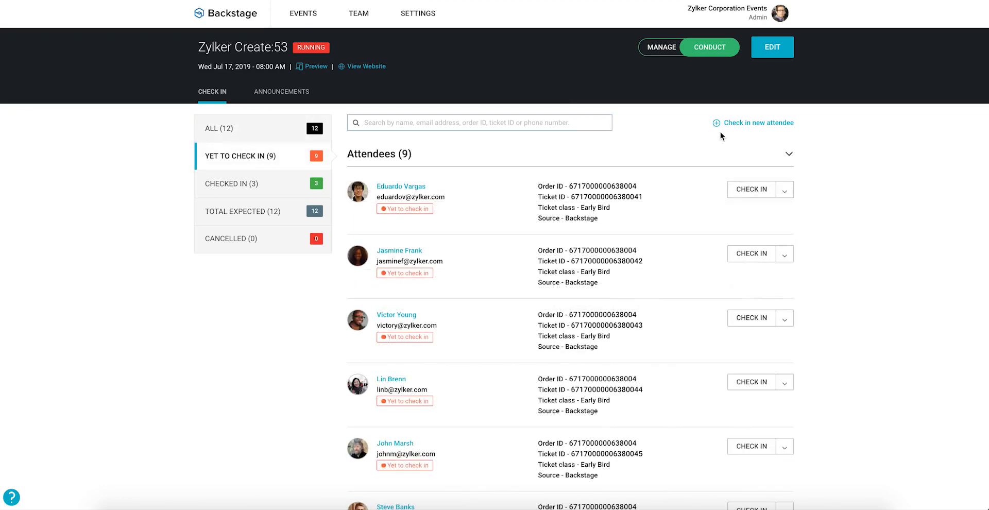
scroll(down, 3)
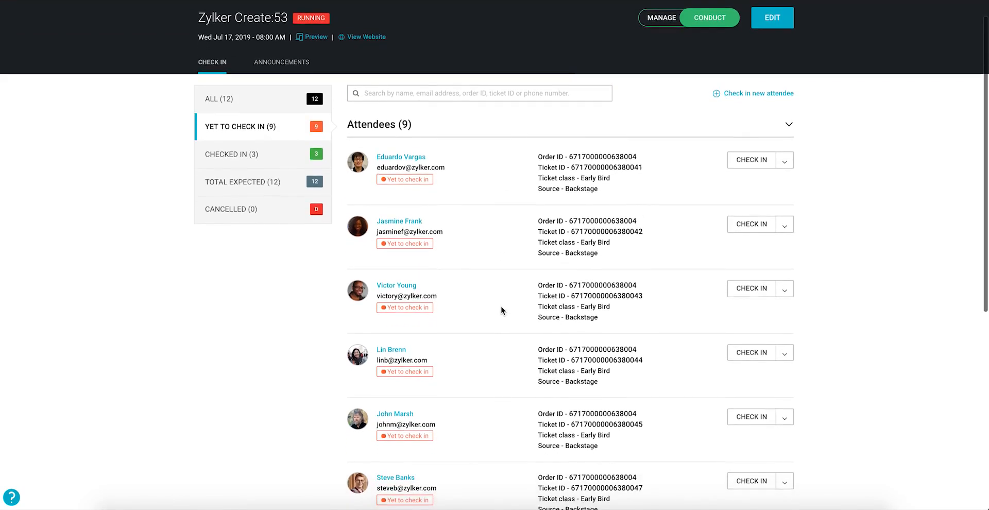
scroll(down, 3)
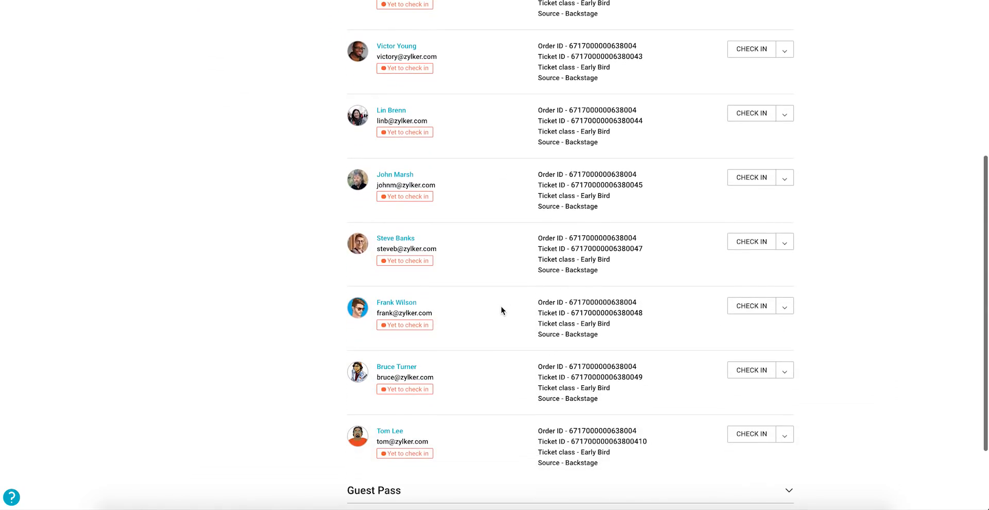